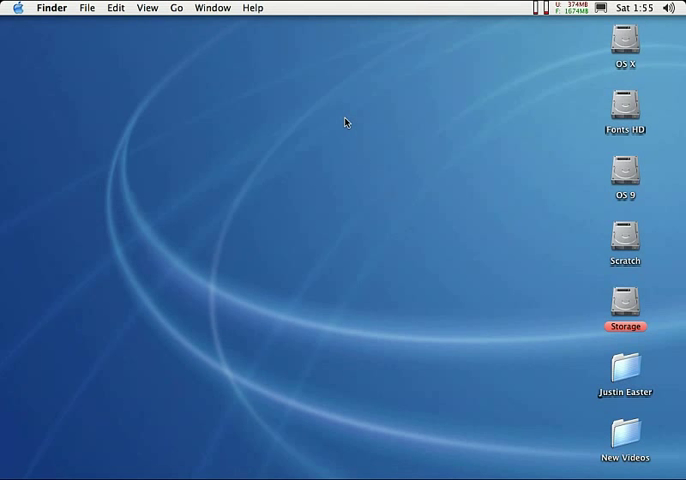
mouse_move(296, 135)
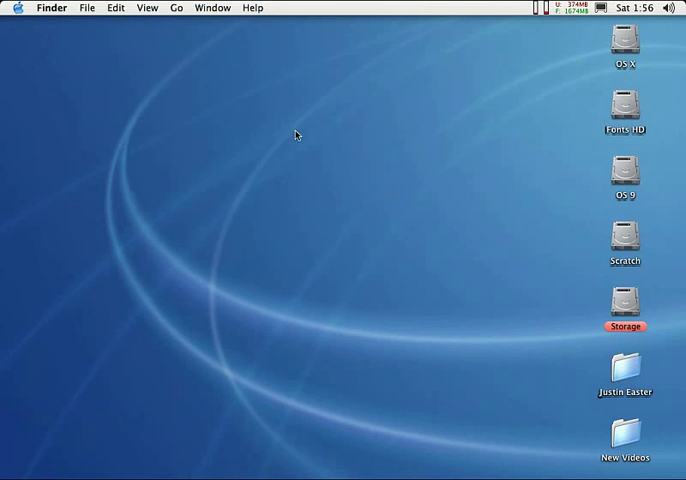
Step: Show the SDM-X82 display's colour profiles in System Preferences Displays, Color tab
click(11, 8)
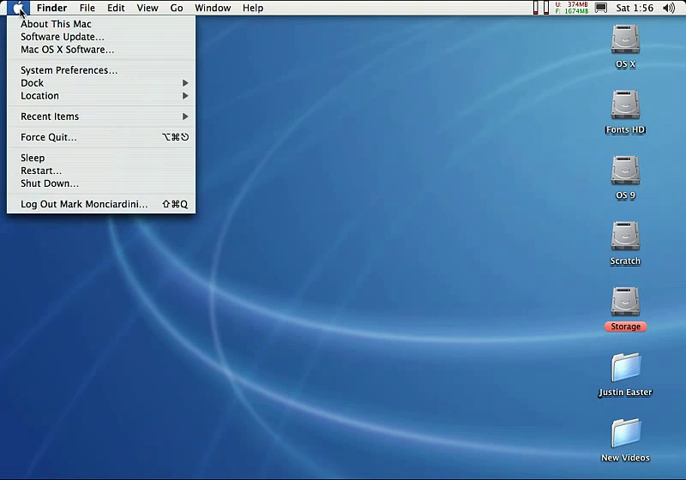
mouse_move(68, 70)
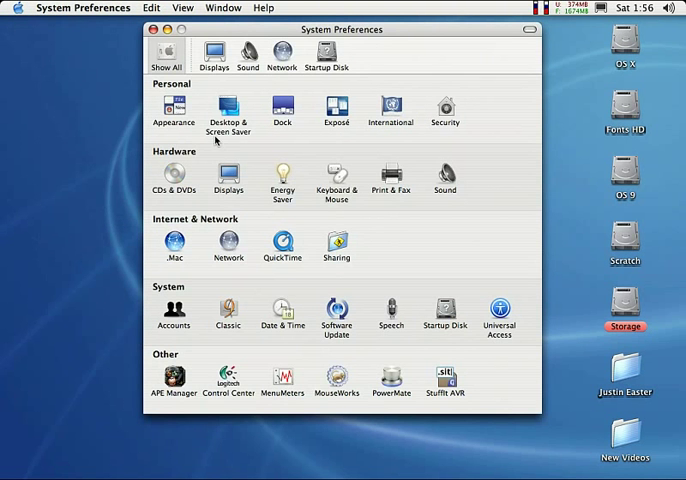
click(213, 52)
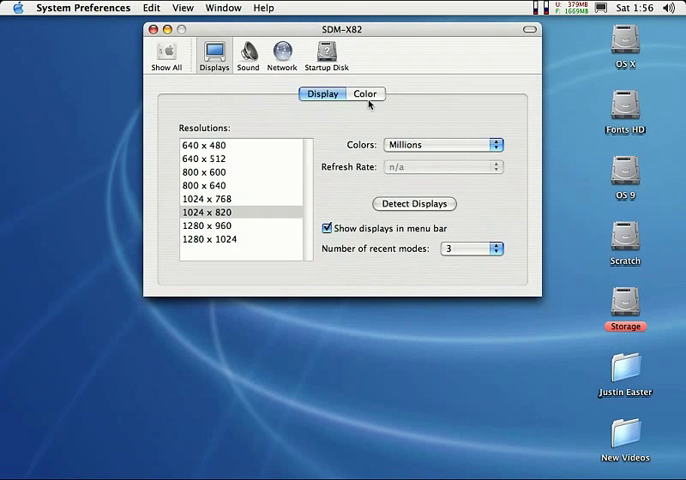
click(365, 93)
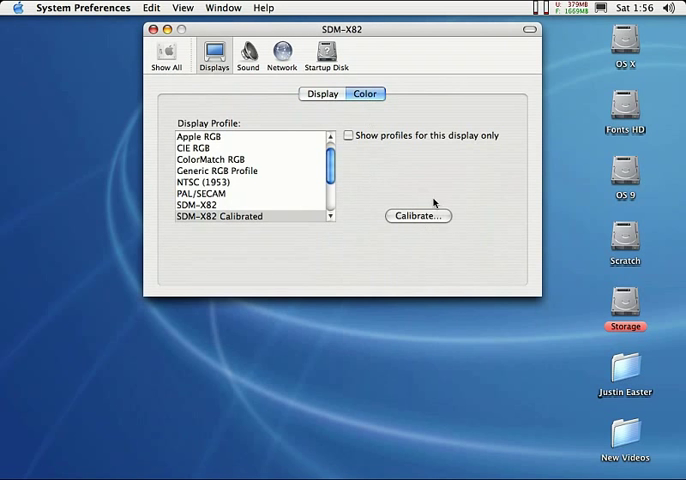
mouse_move(462, 234)
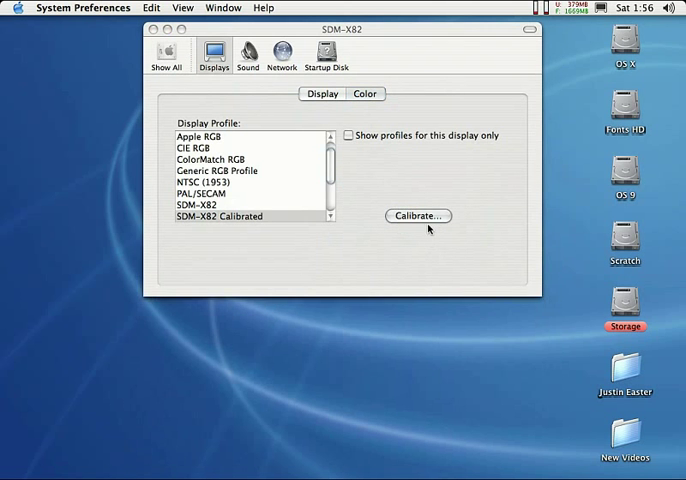
Step: Launch Display Calibrator Assistant from the Color tab's Calibrate button
click(417, 216)
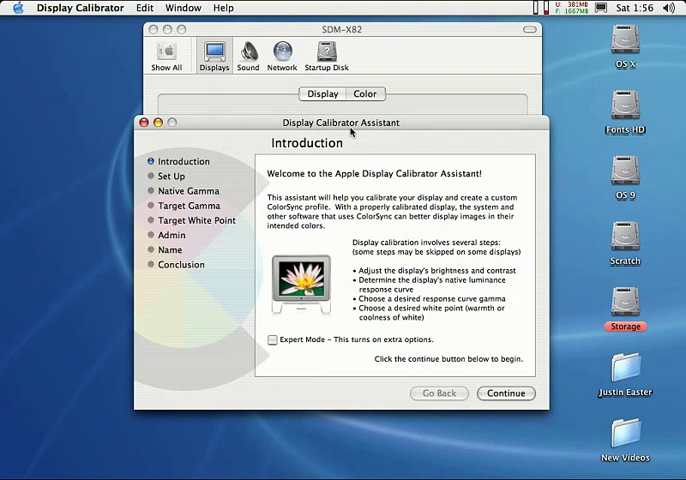
mouse_move(355, 132)
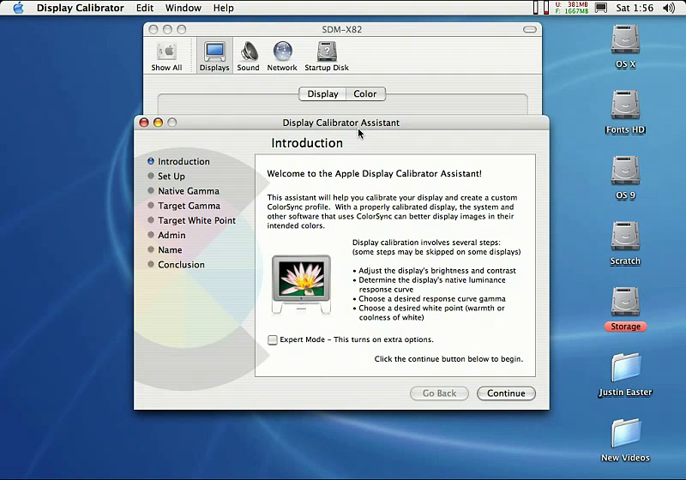
mouse_move(456, 328)
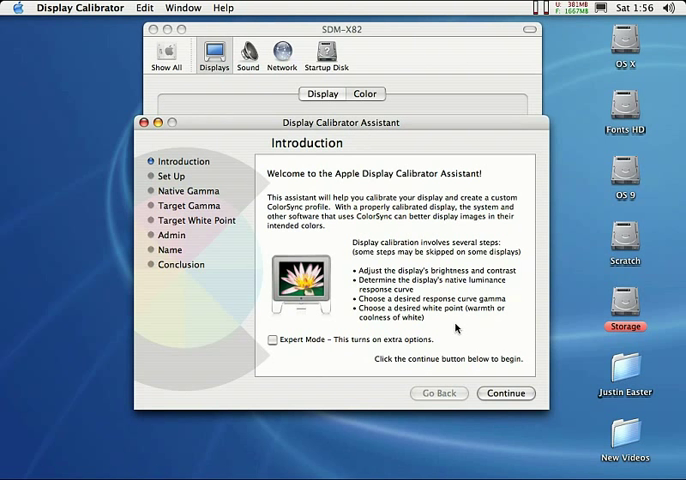
Step: Pass the introduction and accept maximum contrast with brightness leaving the oval barely visible
click(505, 393)
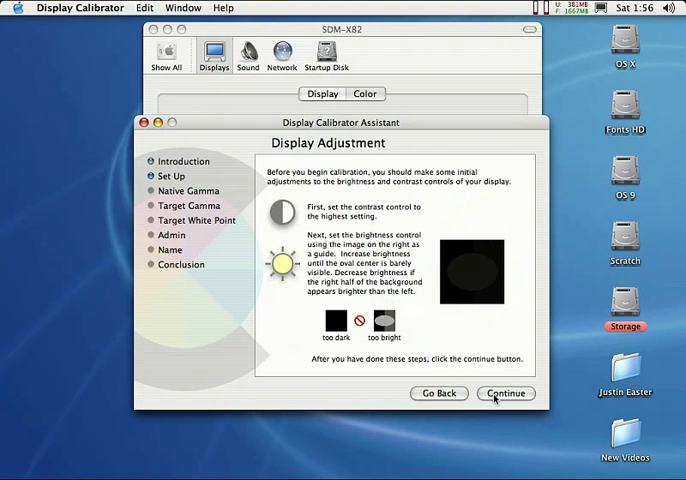
mouse_move(307, 353)
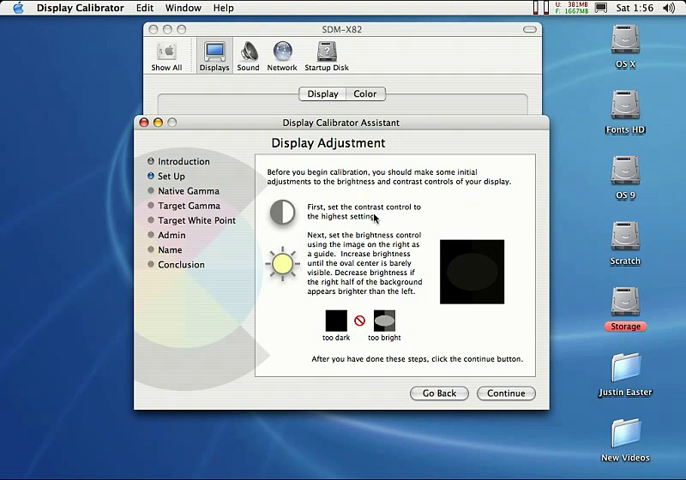
mouse_move(370, 228)
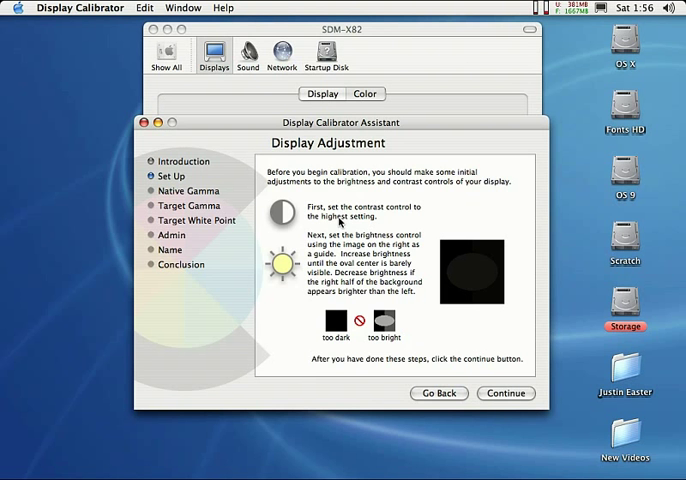
mouse_move(488, 281)
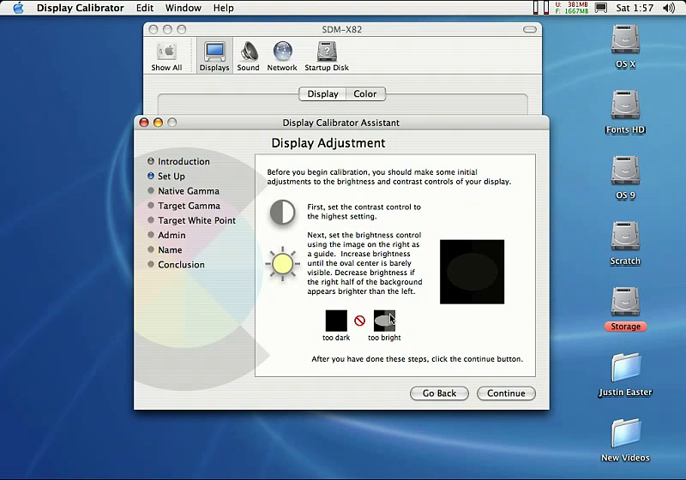
mouse_move(390, 318)
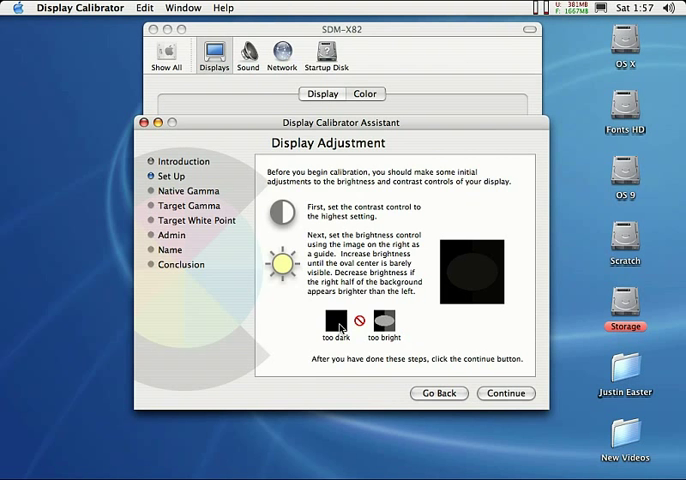
mouse_move(454, 304)
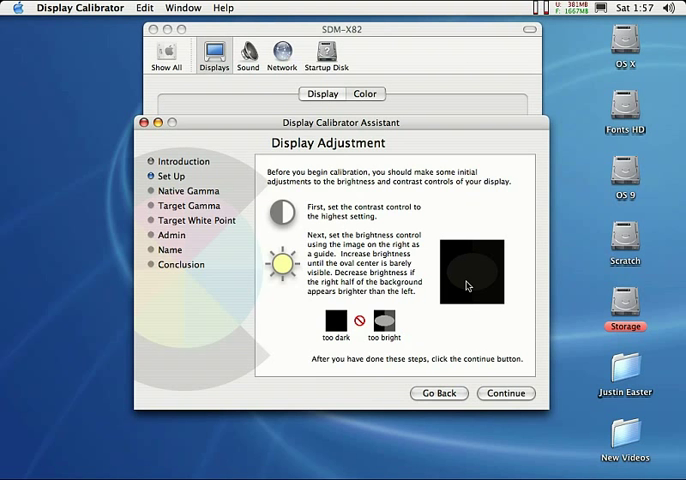
mouse_move(440, 280)
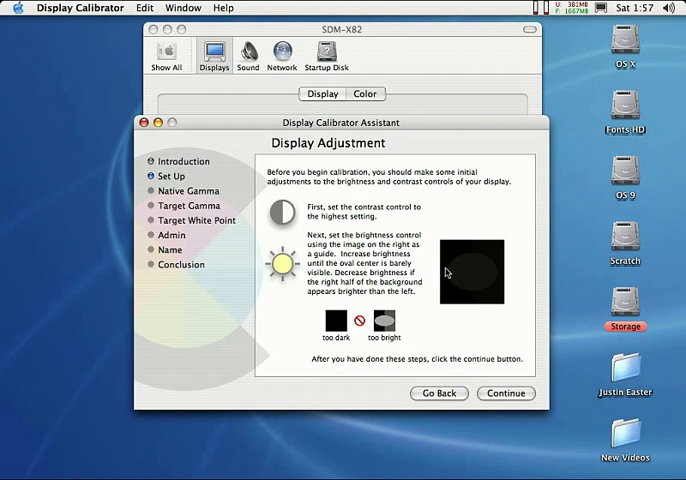
mouse_move(487, 264)
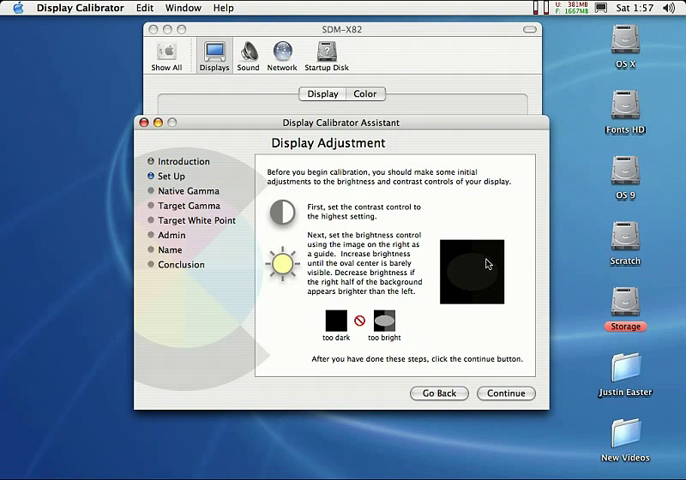
mouse_move(499, 285)
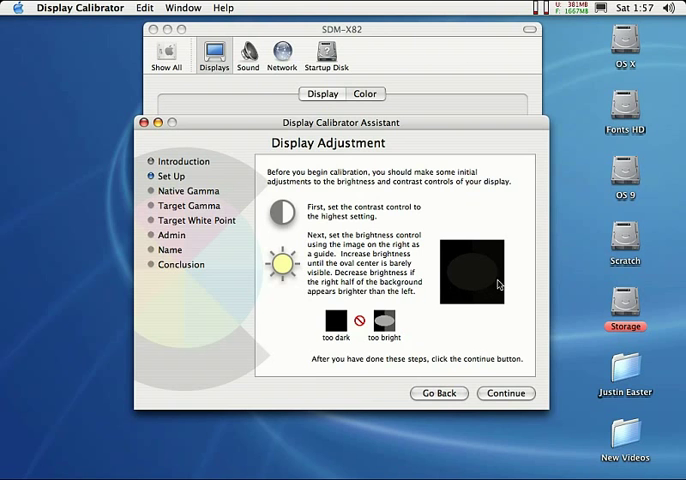
mouse_move(474, 294)
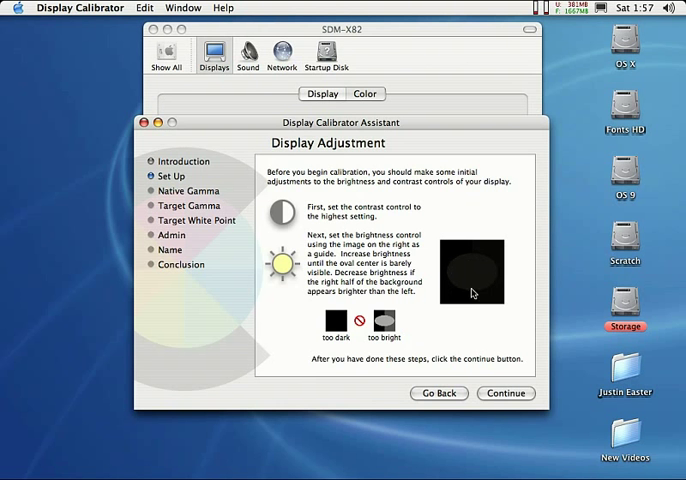
mouse_move(518, 305)
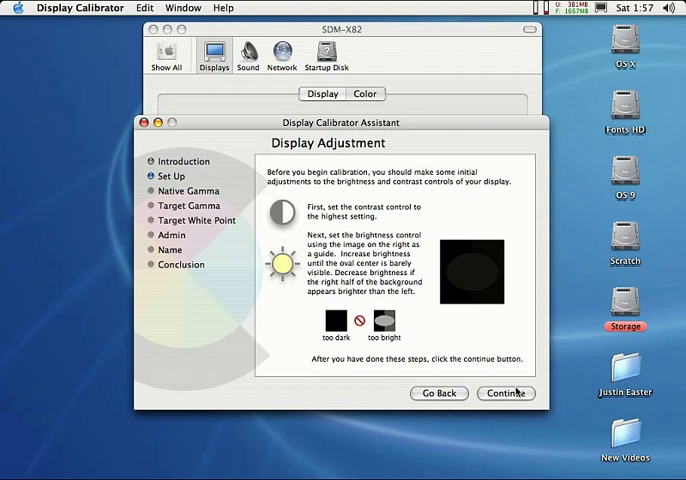
click(505, 393)
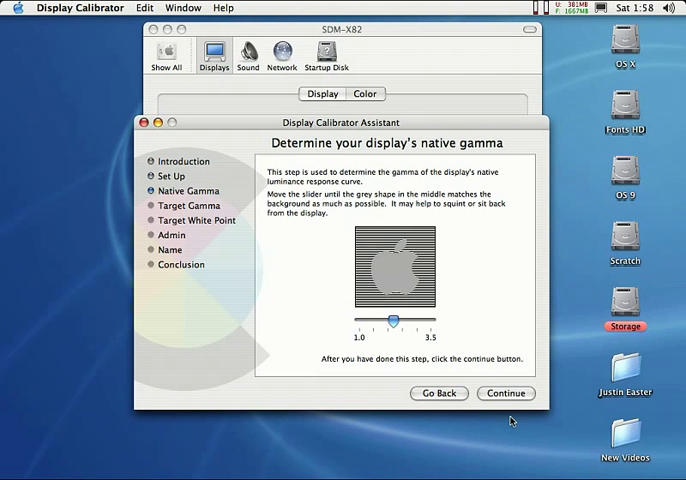
mouse_move(448, 199)
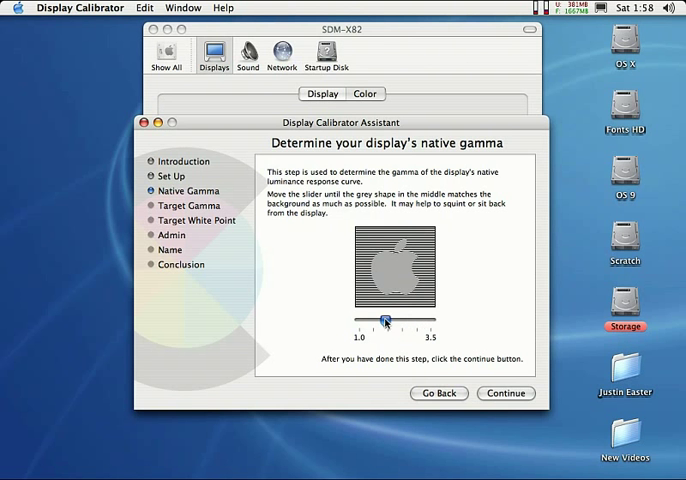
Step: Adjust the native gamma slider until the grey apple blends into the stripes
drag(384, 321, 390, 321)
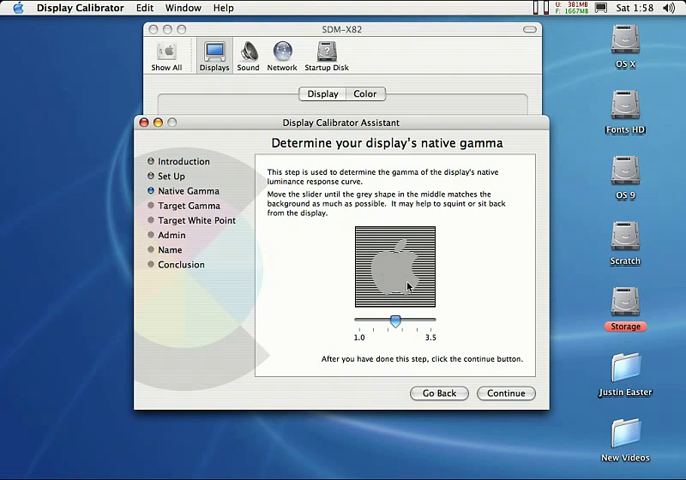
mouse_move(410, 295)
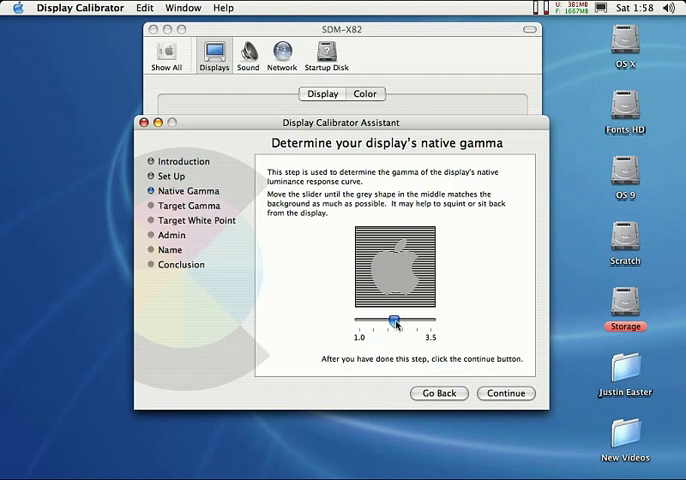
drag(393, 322, 389, 322)
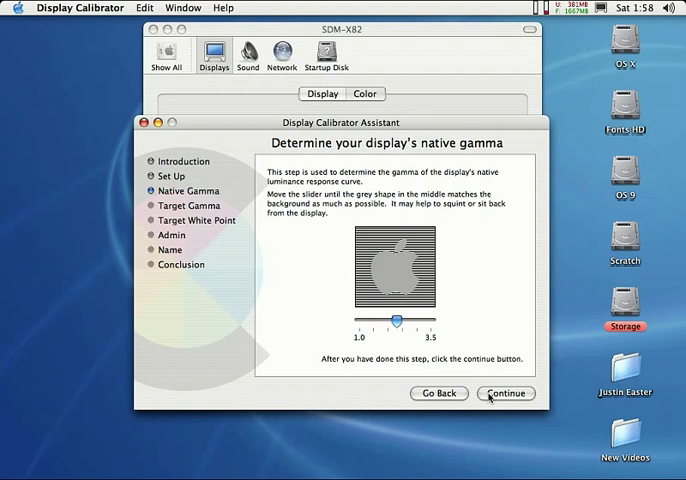
Step: Advance to the target gamma page, keeping 1.8 Standard Gamma selected
click(505, 393)
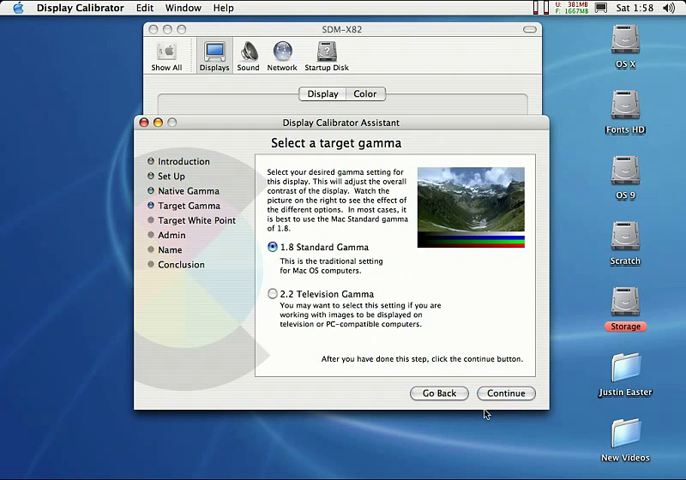
mouse_move(375, 265)
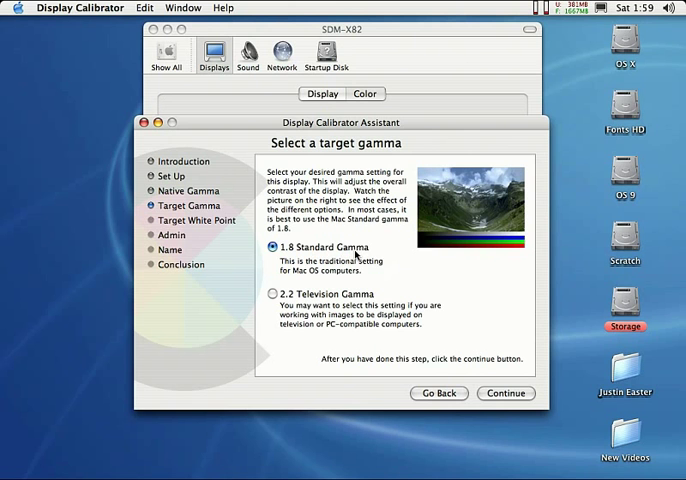
mouse_move(321, 301)
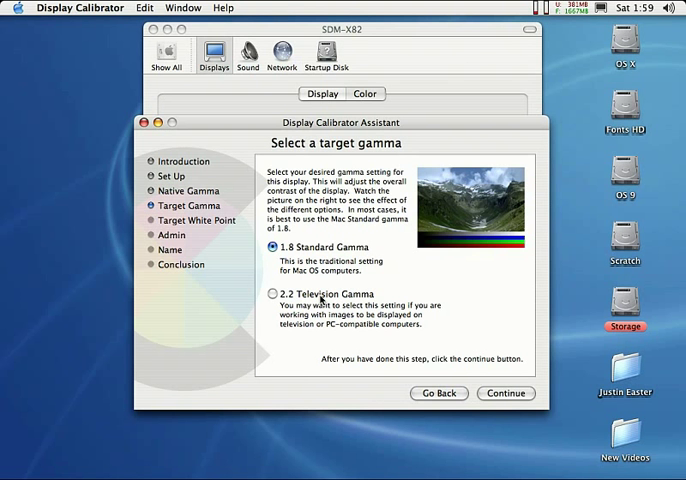
mouse_move(371, 300)
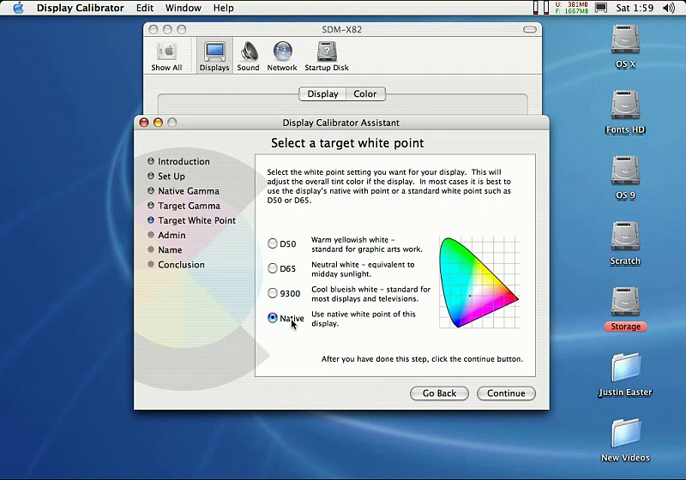
mouse_move(499, 381)
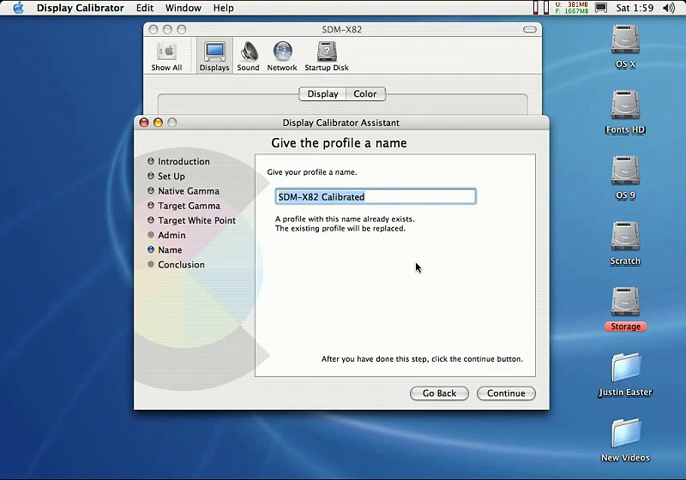
Step: Save the SDM-X82 Calibrated profile and quit the calibrator
click(505, 393)
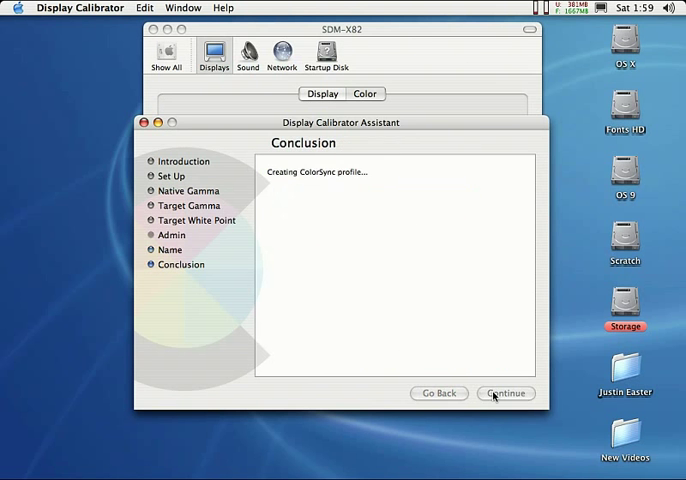
click(505, 393)
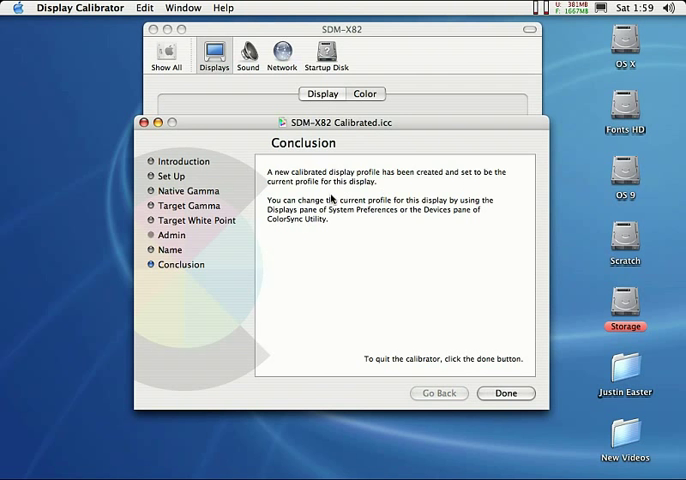
mouse_move(483, 334)
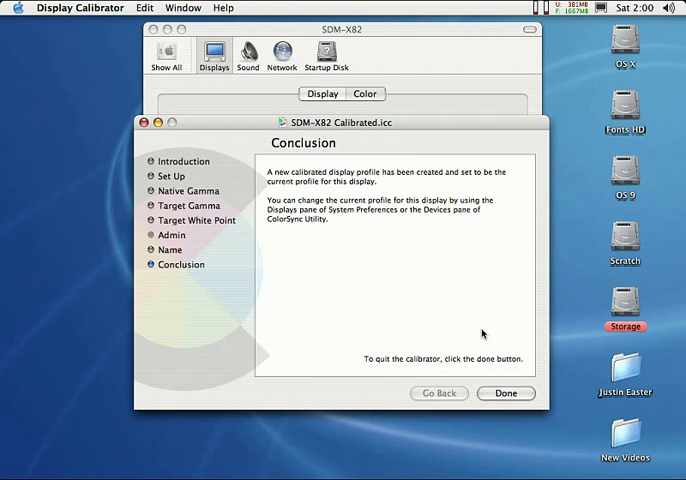
click(506, 393)
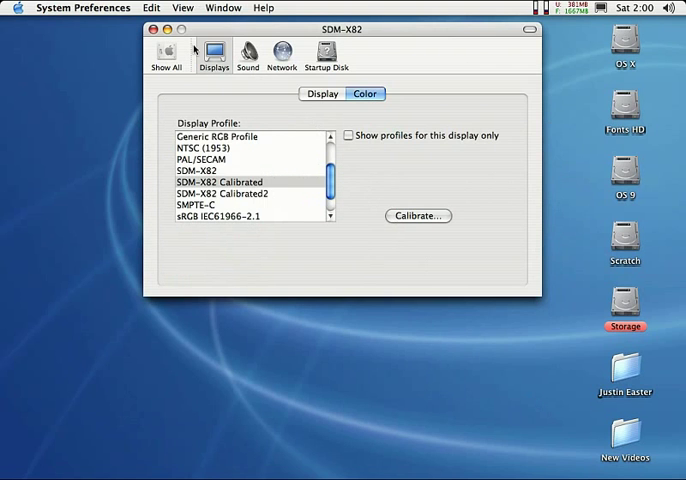